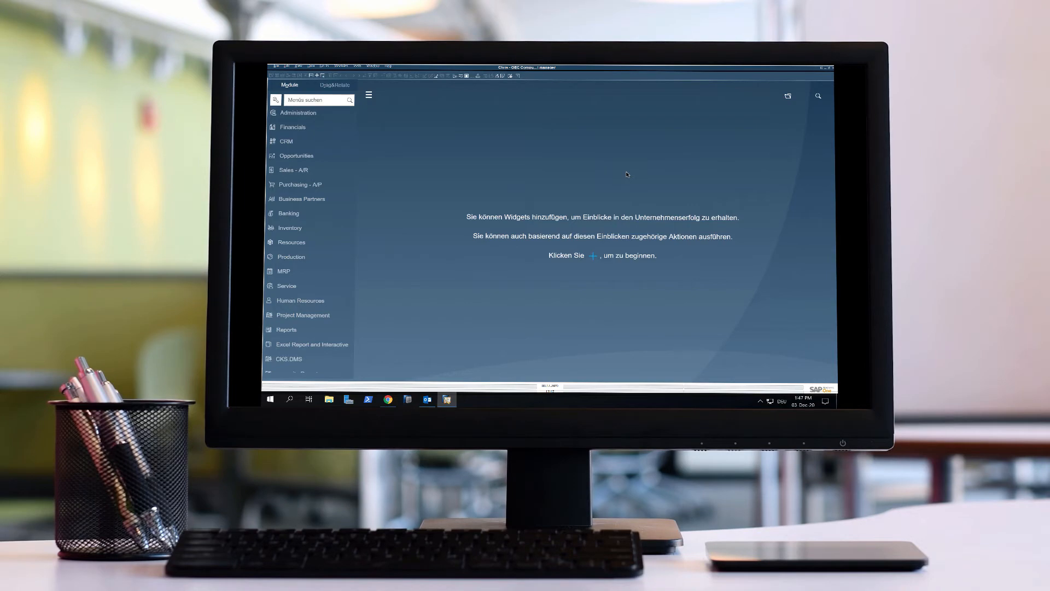
# Expand the CKS.DMS module and show its Automation Inbox with an empty Open Documents list
pyautogui.click(387, 399)
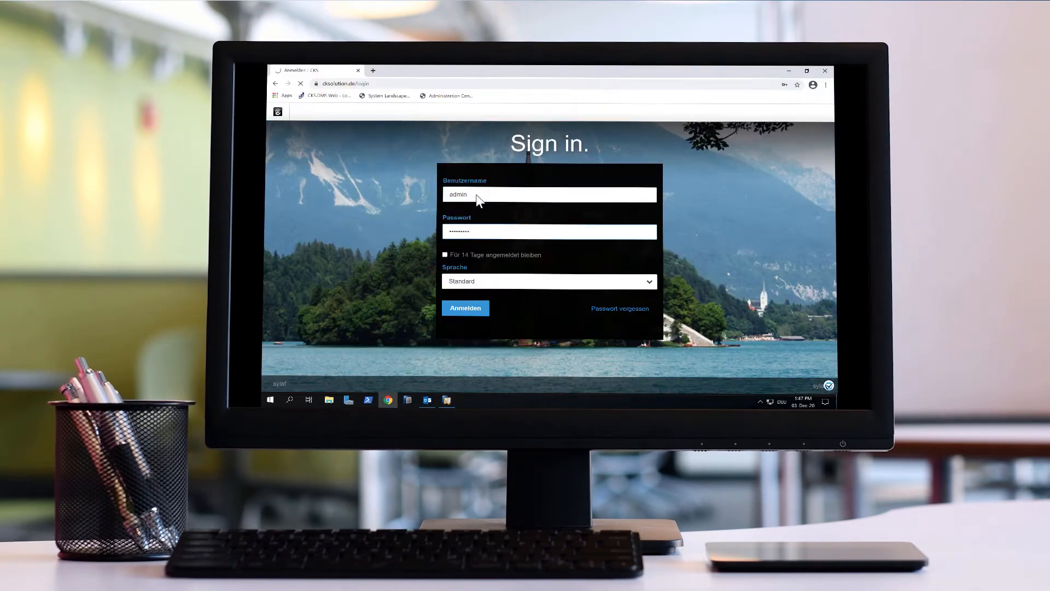
pyautogui.click(465, 307)
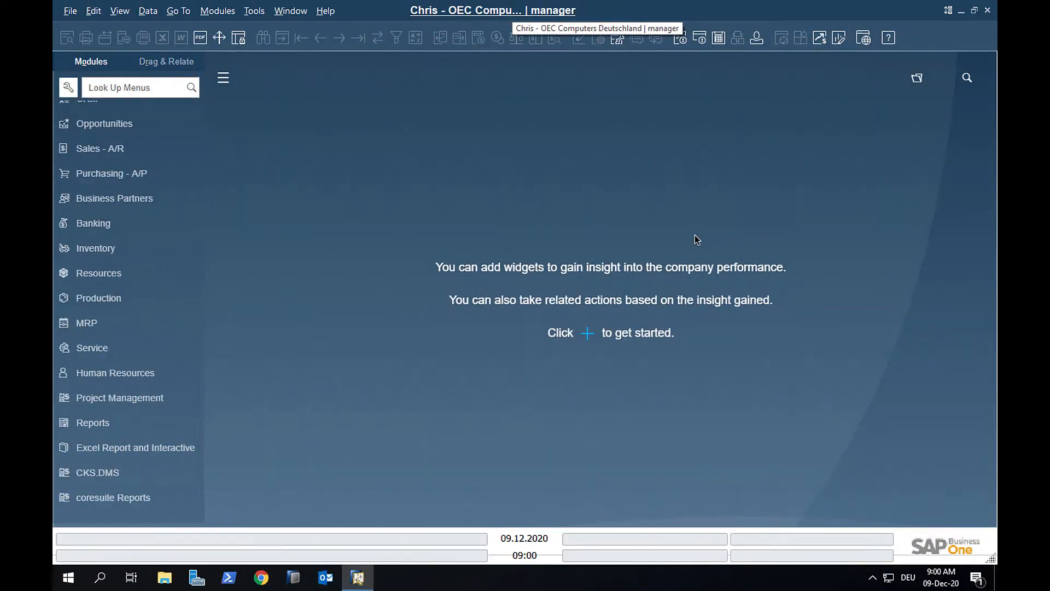
pyautogui.moveTo(681, 248)
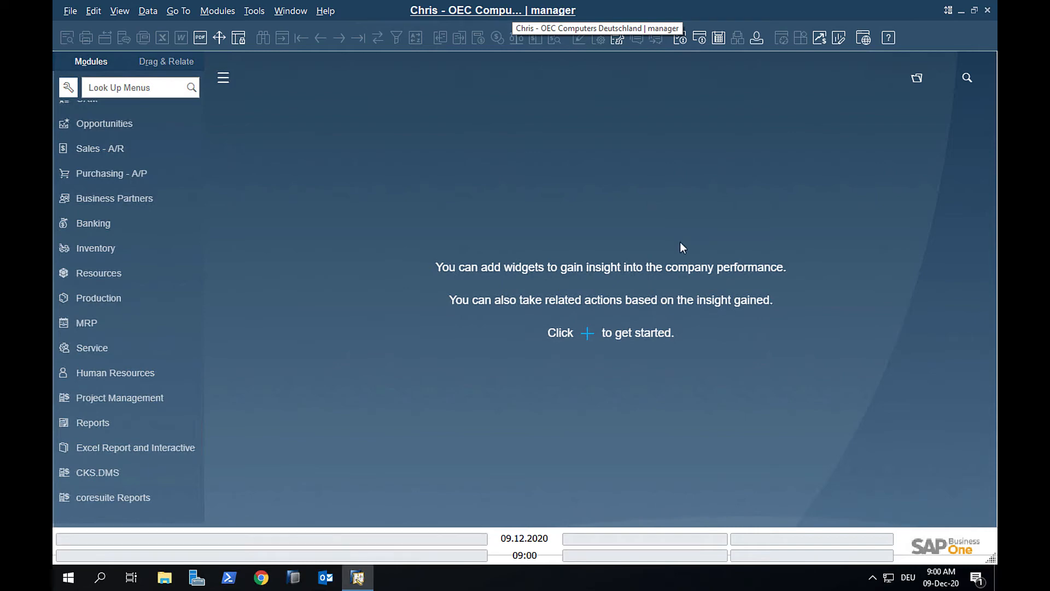
pyautogui.click(124, 281)
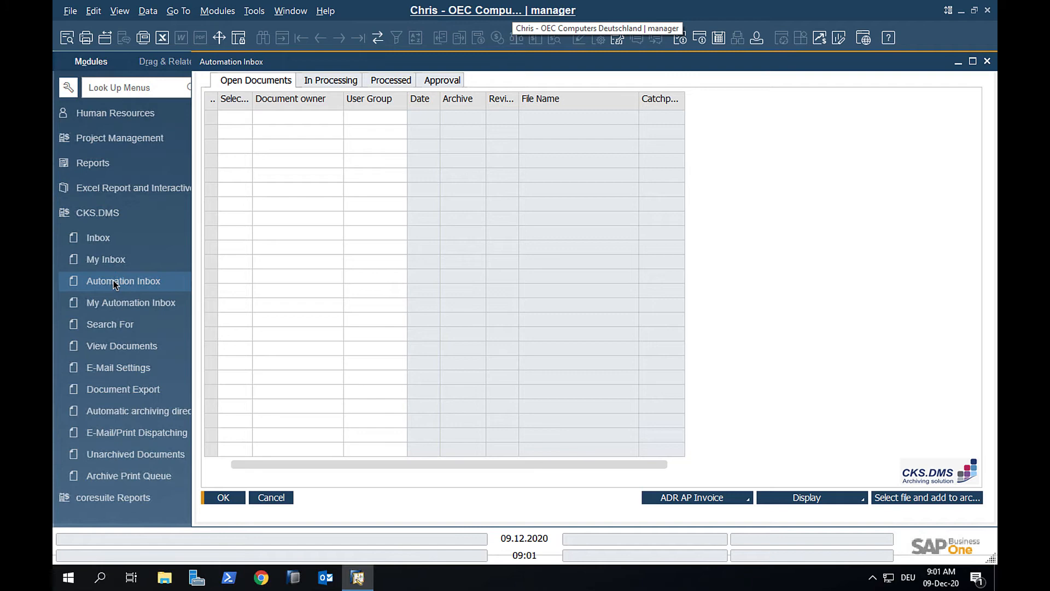
# Import zugferd-papierfliegerb.pdf into the archive and view it under Processed as entry 505
pyautogui.click(925, 497)
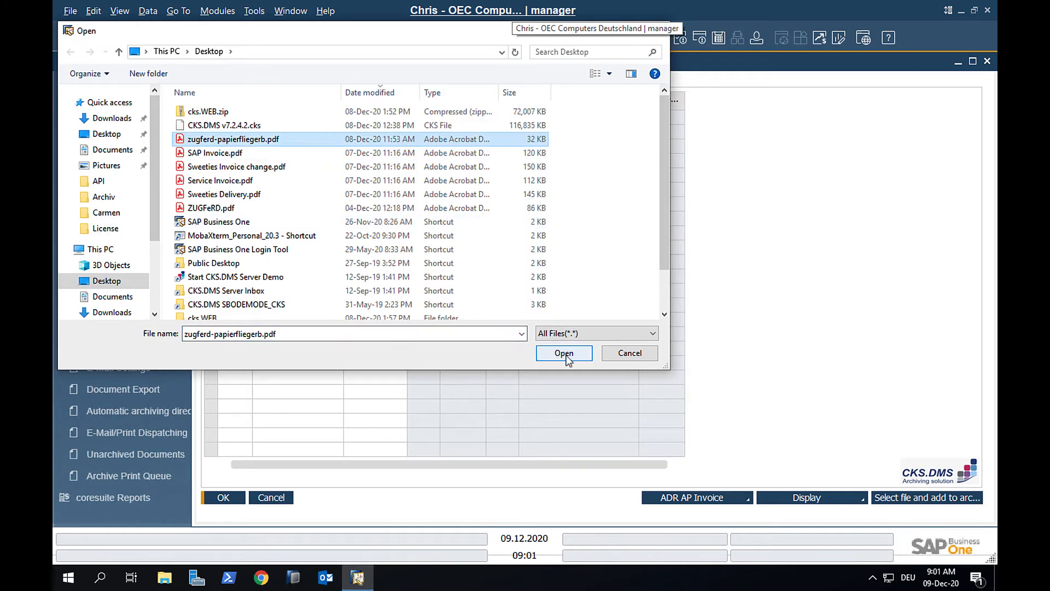
pyautogui.click(564, 353)
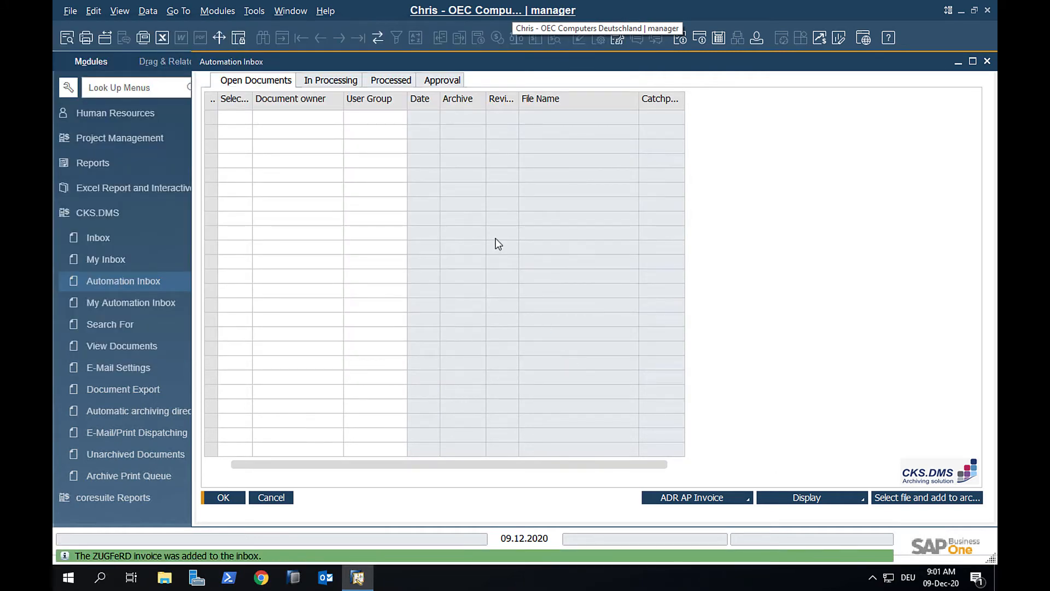
pyautogui.click(391, 80)
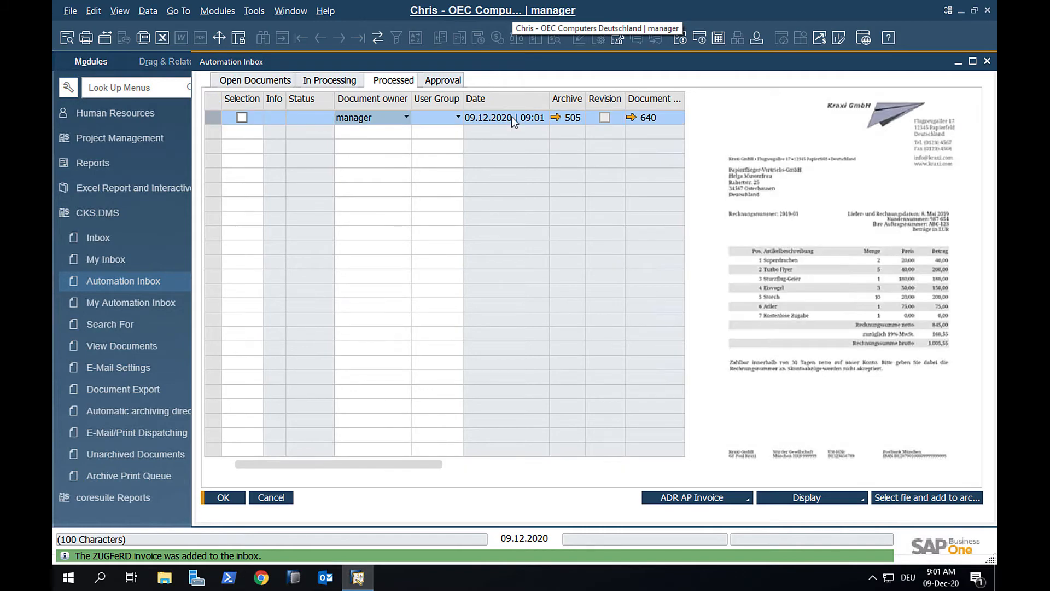